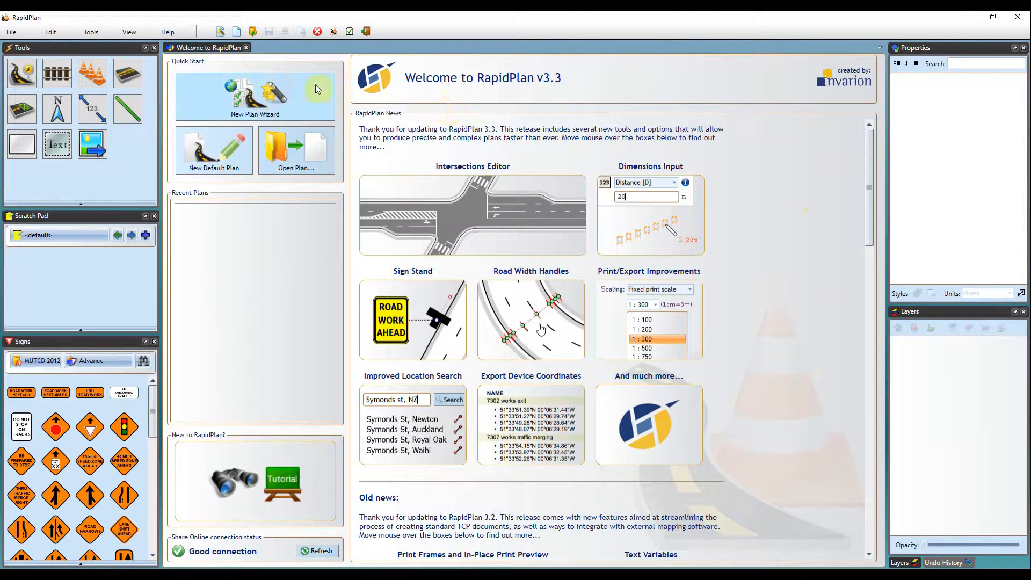
- Launch the New Plan Wizard from Quick Start on the Welcome page
{"action": "left_click", "coordinate": [255, 97]}
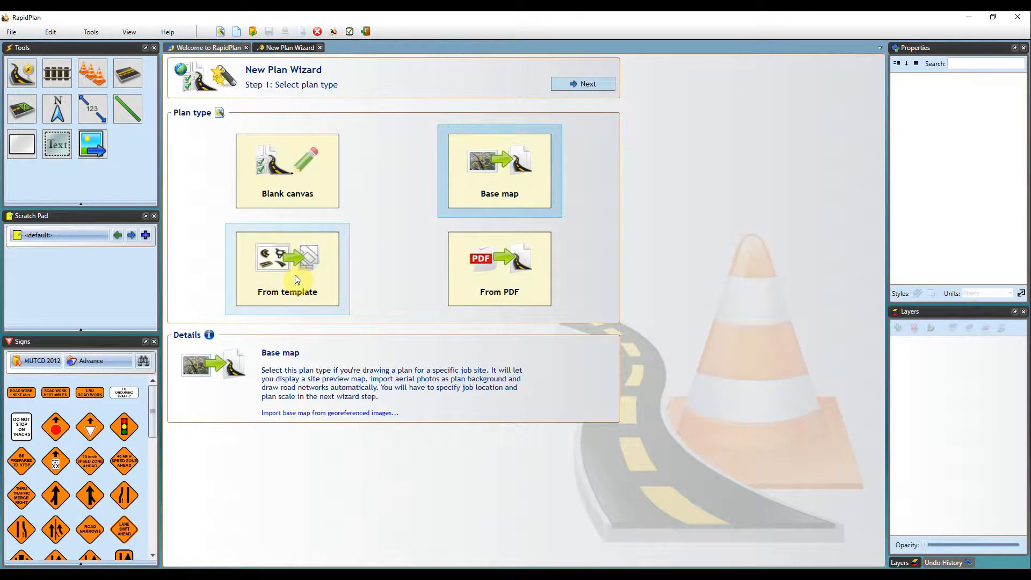